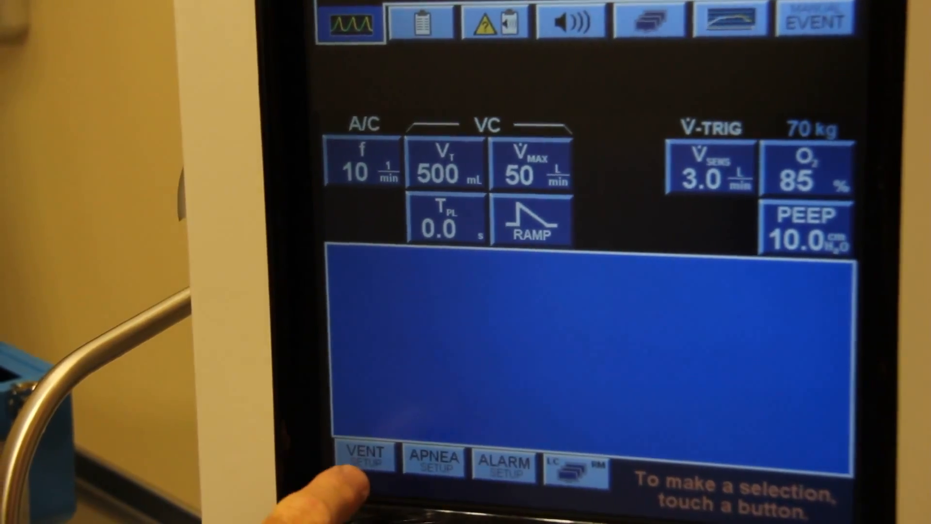
Step: Change the vent setup mode from A/C to BILEVEL
{"action": "left_click", "coordinate": [364, 457]}
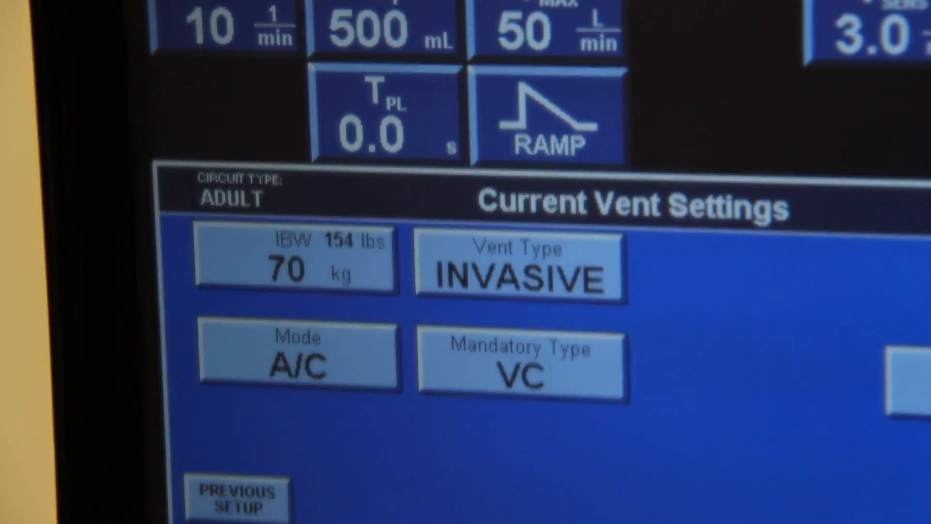
{"action": "left_click", "coordinate": [298, 357]}
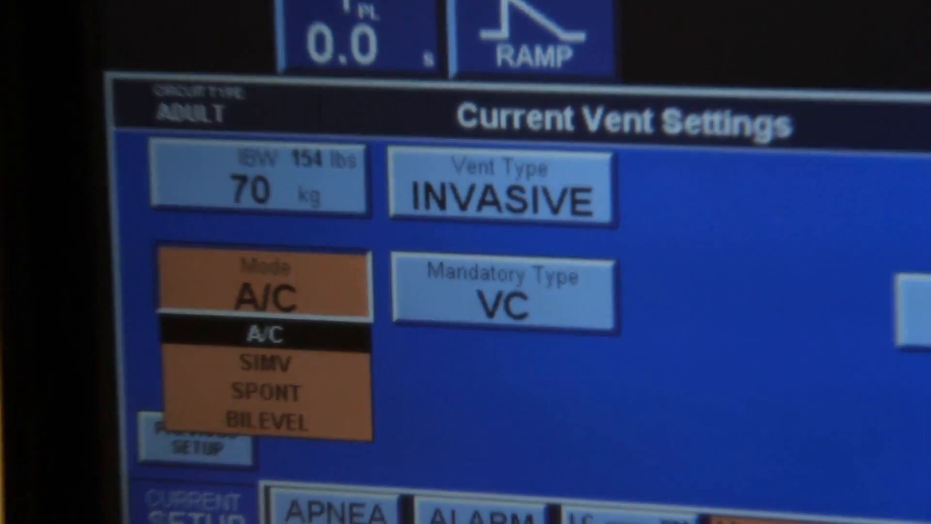
{"action": "left_click", "coordinate": [267, 422]}
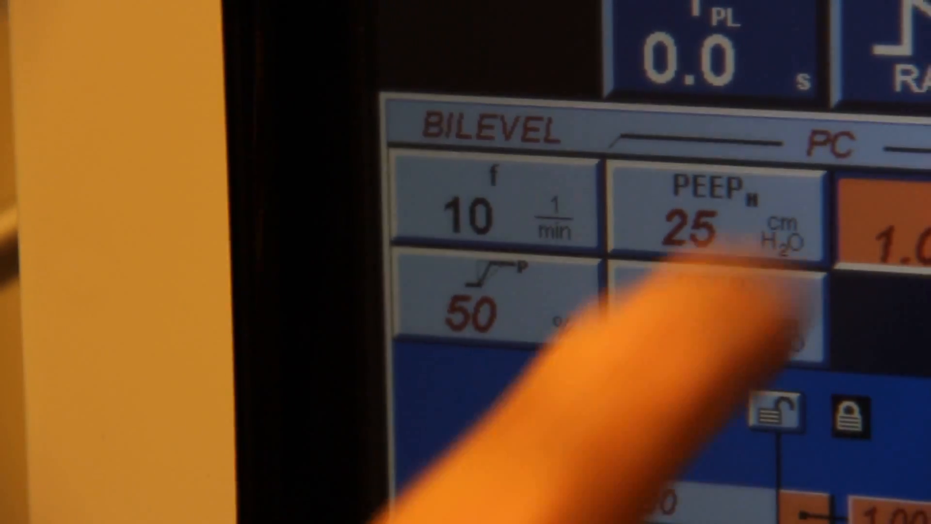
Step: Select the BiLevel setting below PEEP H for adjustment
{"action": "left_click", "coordinate": [712, 214]}
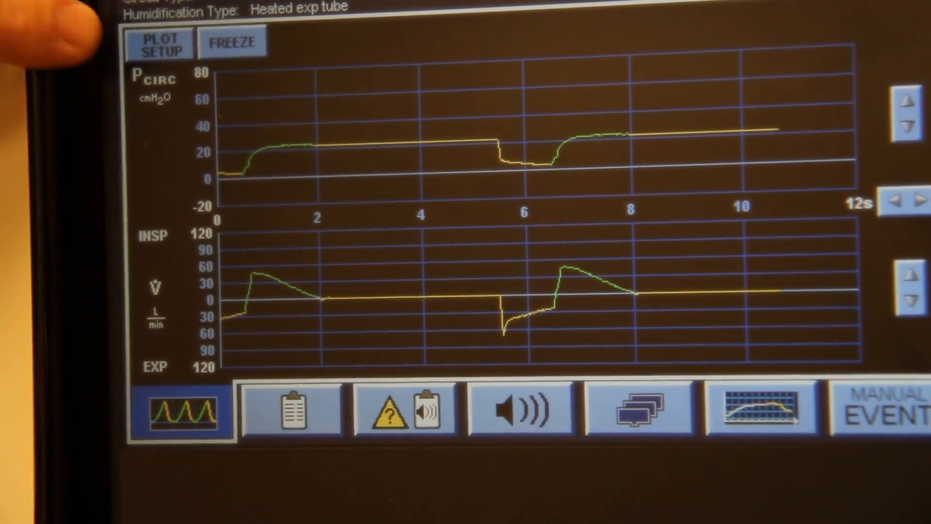
Step: In Plot Setup, change Plot 1 to a single flow-versus-time curve
{"action": "left_click", "coordinate": [159, 41]}
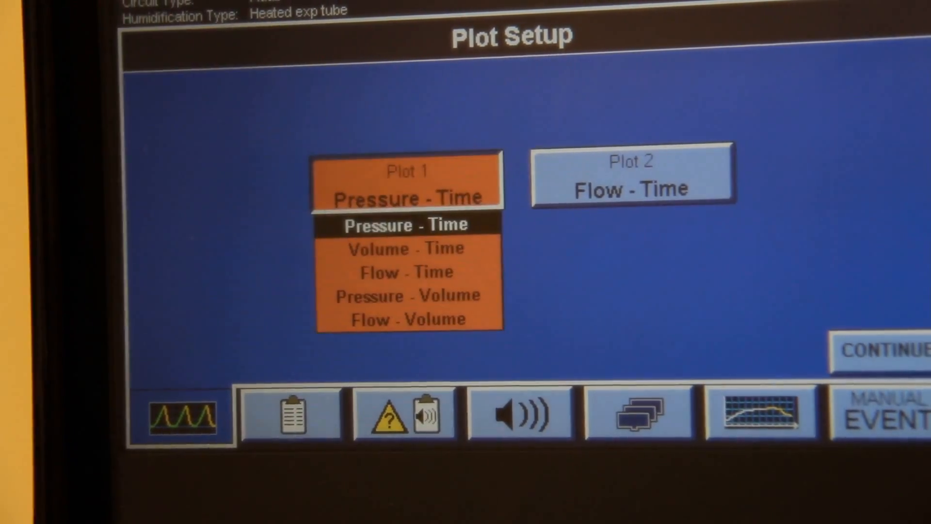
{"action": "left_click", "coordinate": [405, 296]}
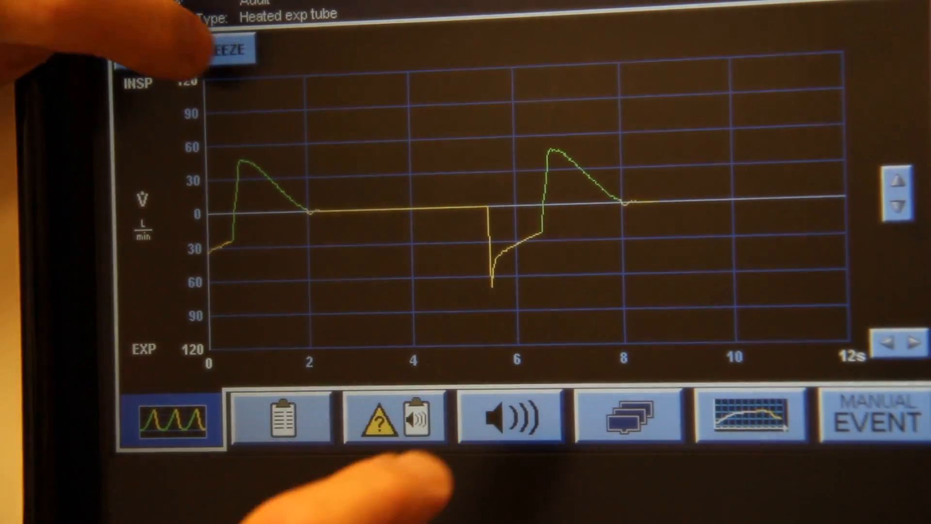
{"action": "left_click", "coordinate": [228, 49]}
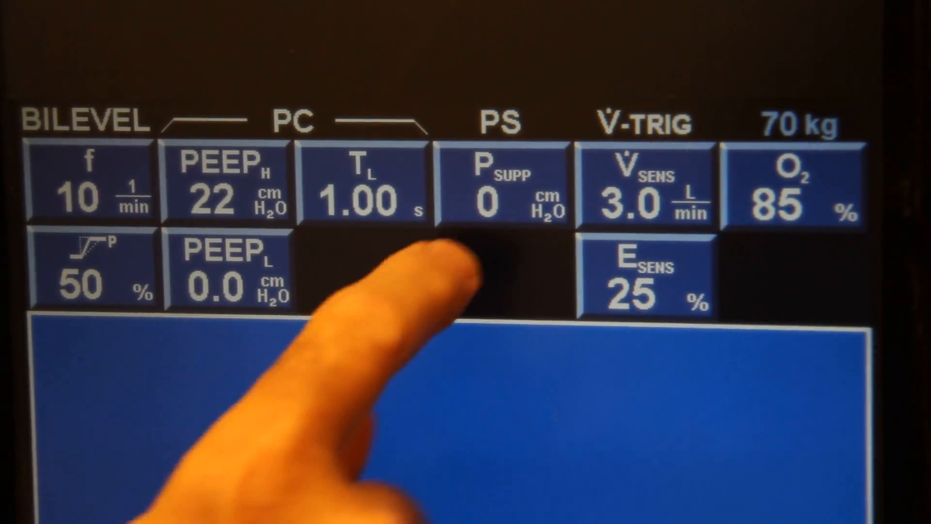
Step: Raise pressure support (PSUPP) to 27 cmH2O and accept it
{"action": "left_click", "coordinate": [499, 191]}
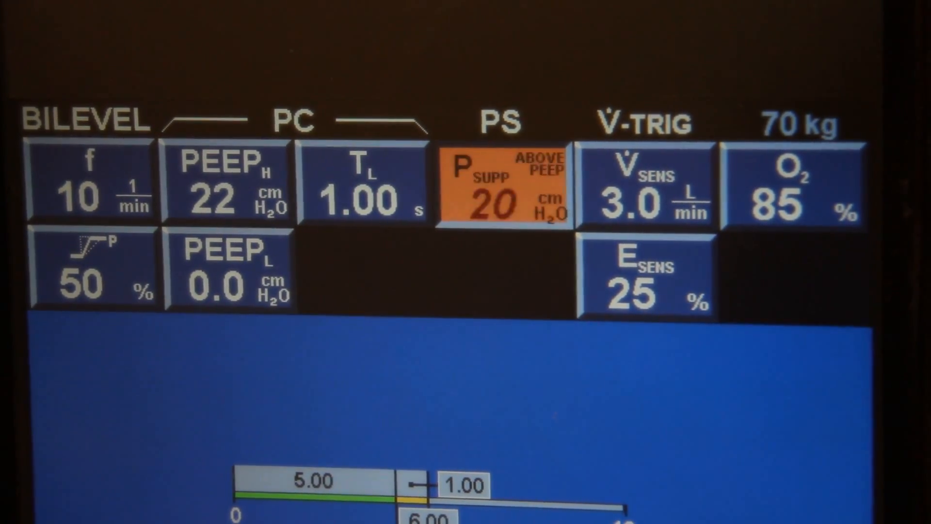
{"action": "left_click", "coordinate": [502, 202]}
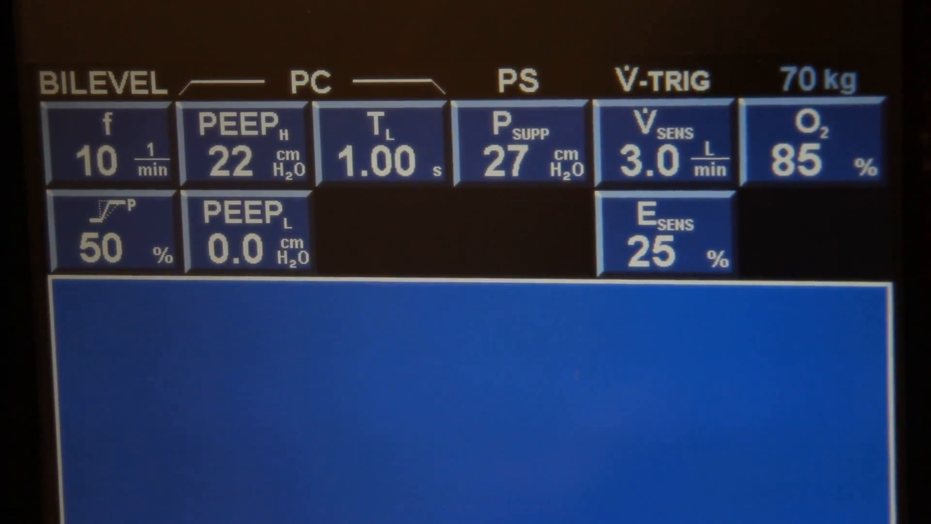
Step: Lower O2 to 50%, then start reducing PEEP high to 19 cmH2O
{"action": "left_click", "coordinate": [814, 155]}
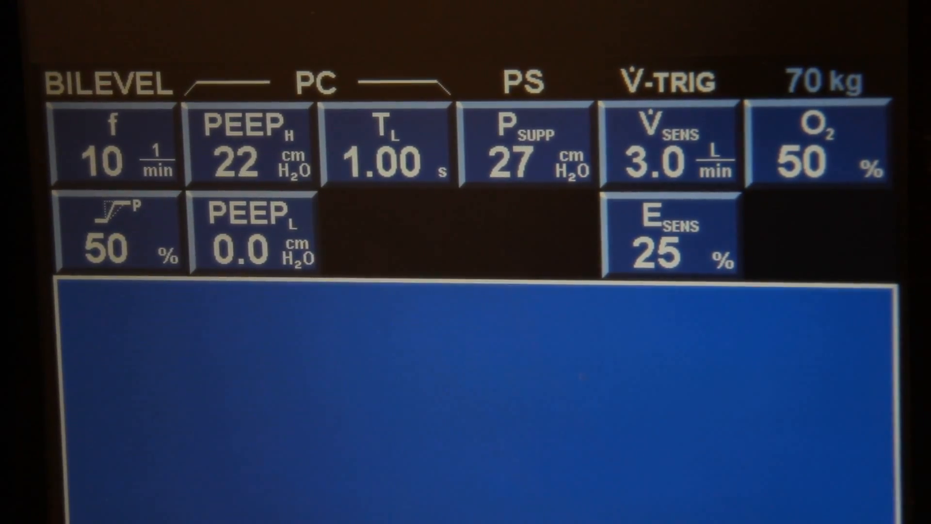
{"action": "left_click", "coordinate": [249, 145]}
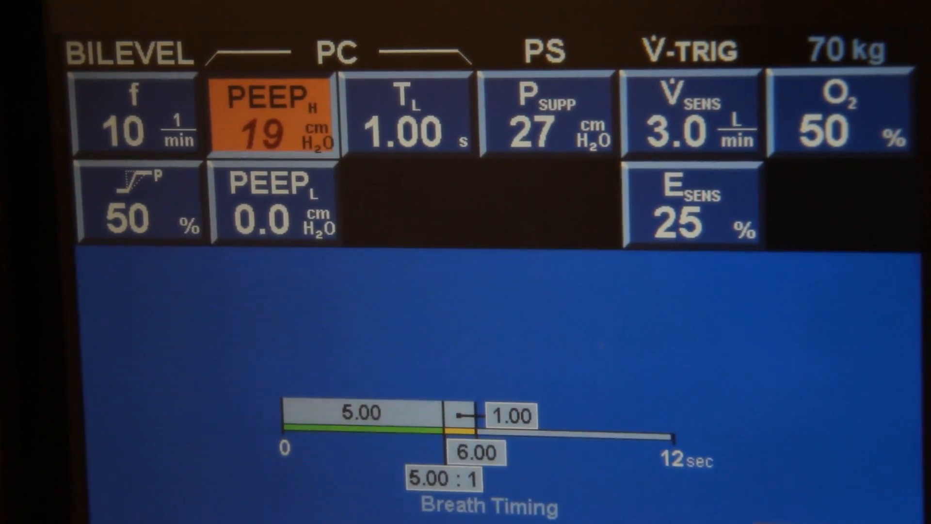
Step: Lower pressure support to 24 cmH2O and select the breath rate f setting
{"action": "left_click", "coordinate": [541, 110]}
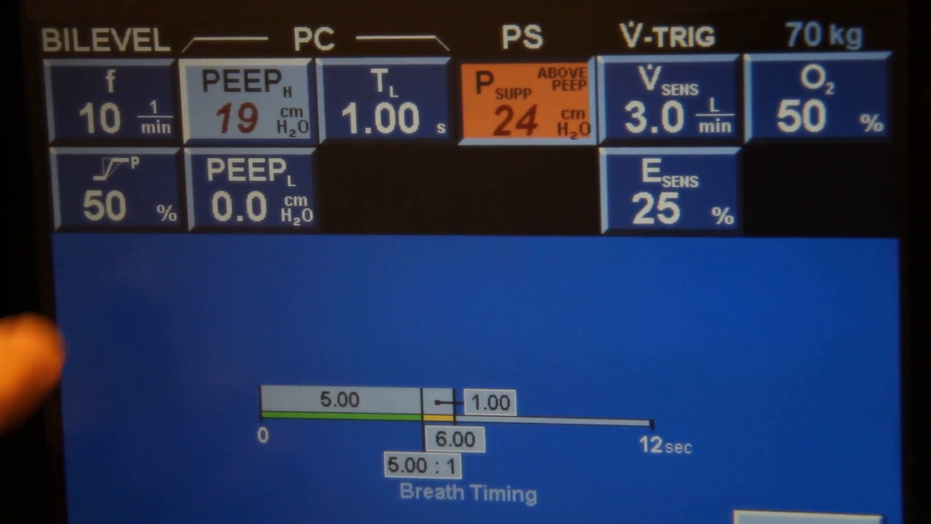
{"action": "left_click", "coordinate": [113, 98]}
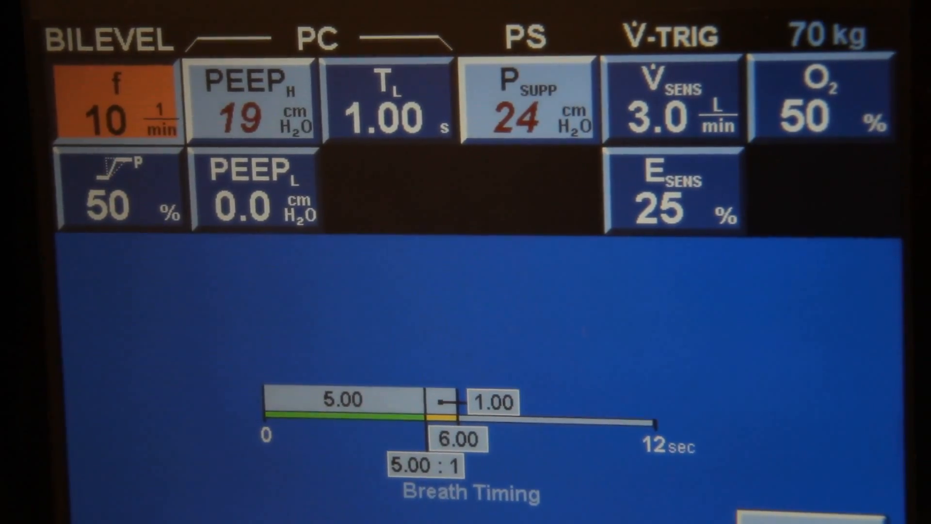